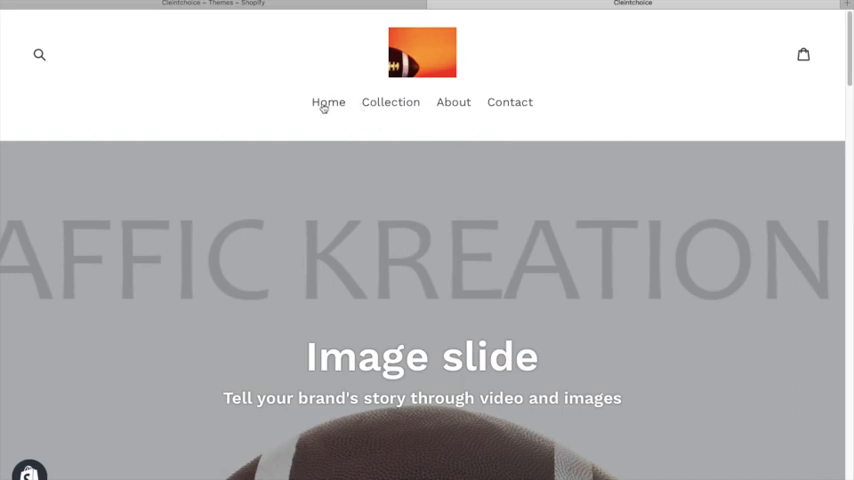
pyautogui.moveTo(804, 58)
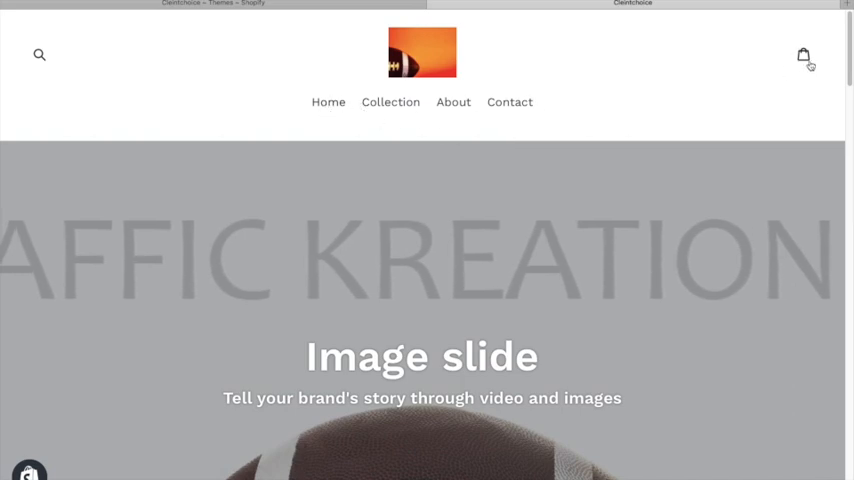
# - Open the Checkout page from Shopify Settings, where customer accounts are disabled
pyautogui.scroll(-3)
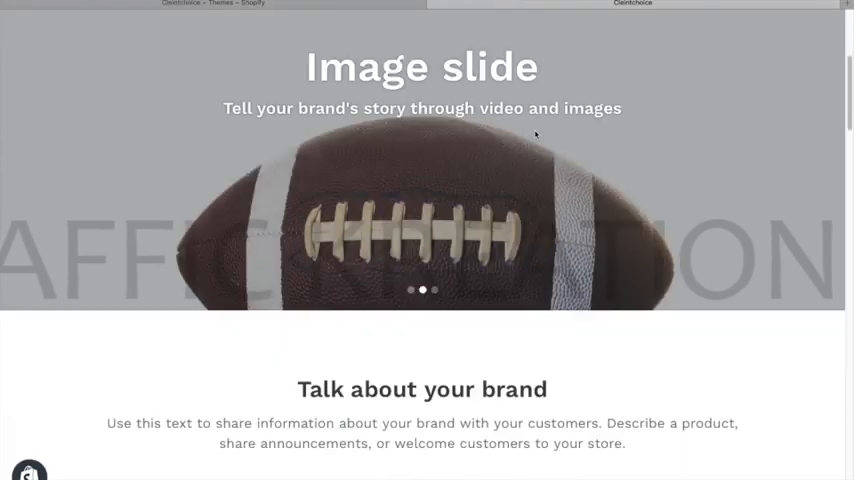
pyautogui.scroll(-3)
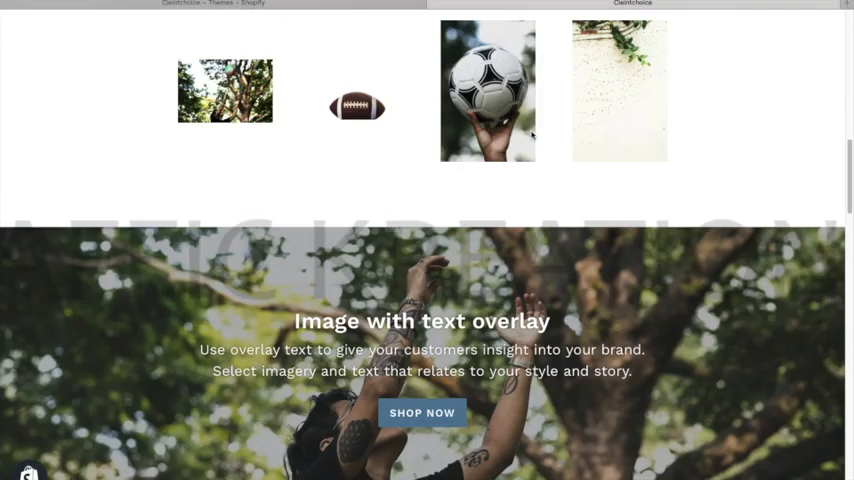
pyautogui.scroll(3)
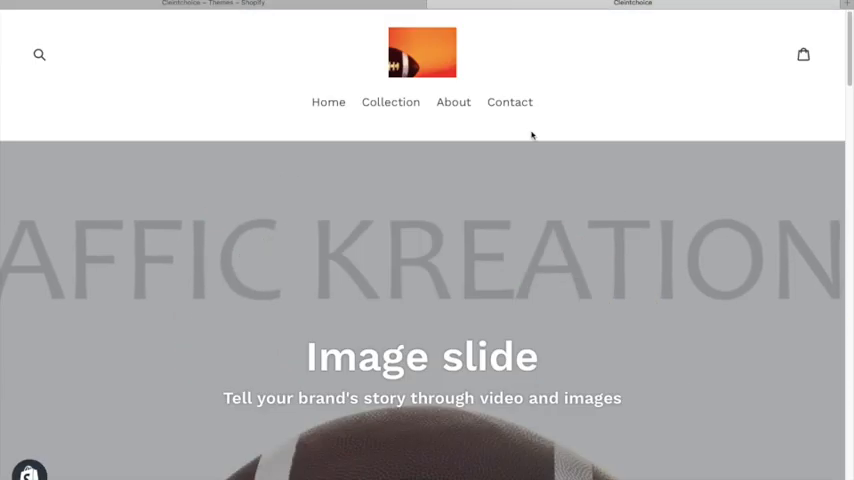
pyautogui.moveTo(754, 52)
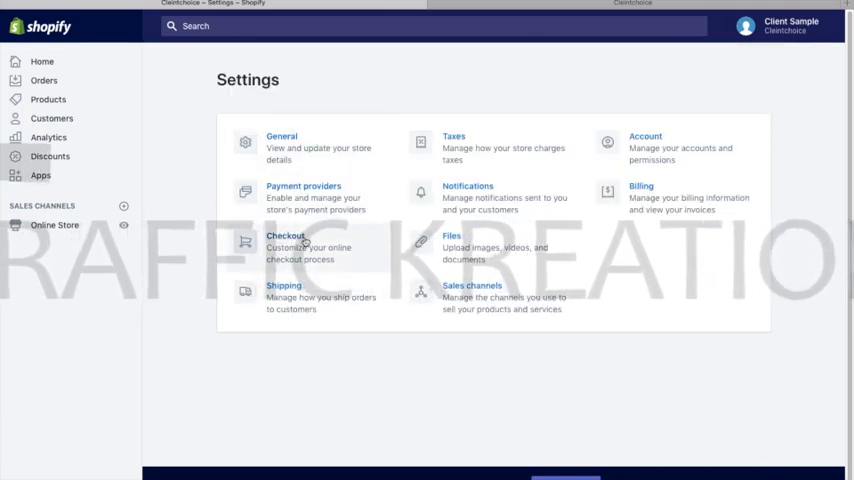
pyautogui.click(285, 235)
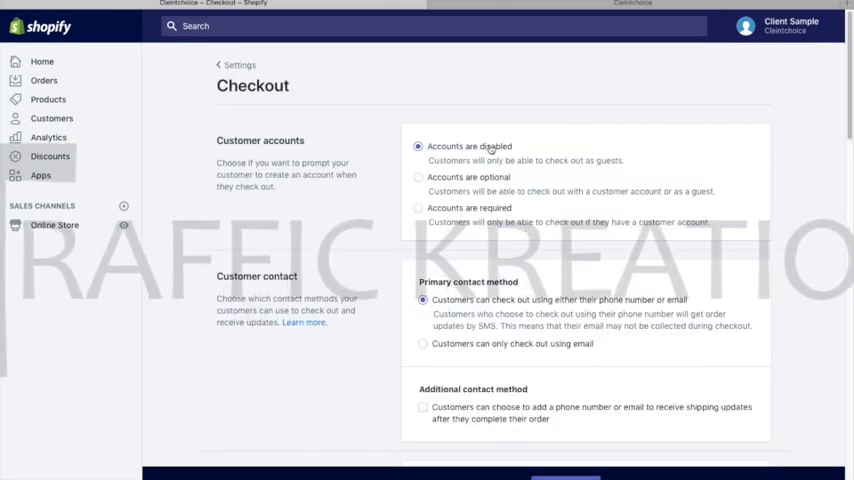
pyautogui.moveTo(550, 173)
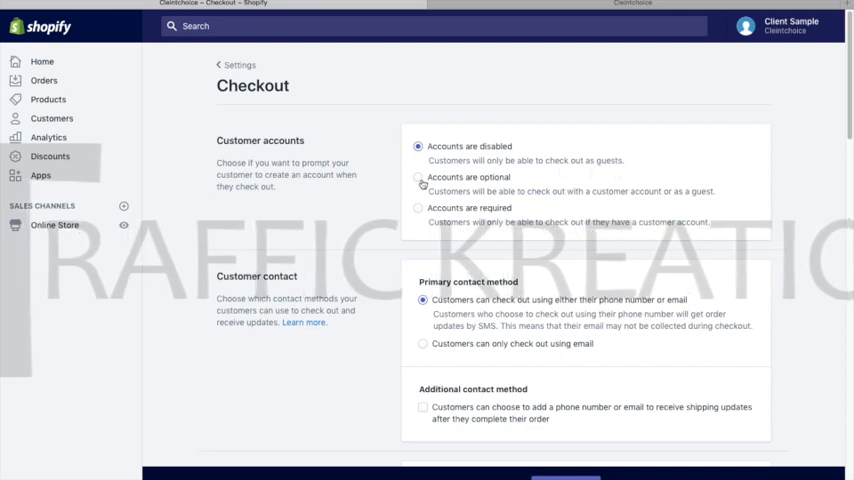
# - Set Customer accounts to 'Accounts are required' after briefly trying 'optional'
pyautogui.click(418, 177)
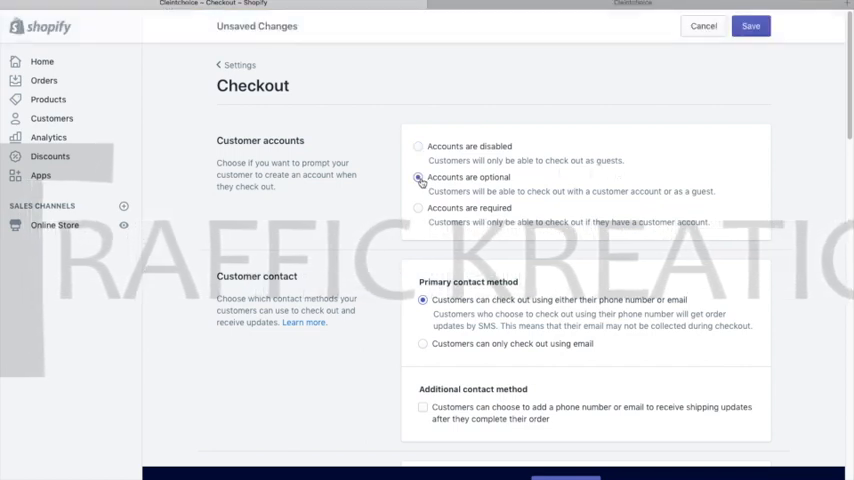
pyautogui.click(419, 177)
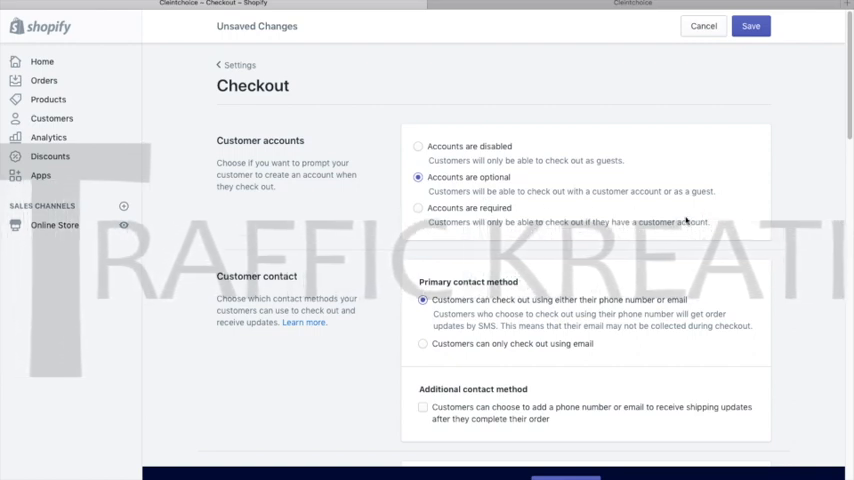
pyautogui.moveTo(619, 50)
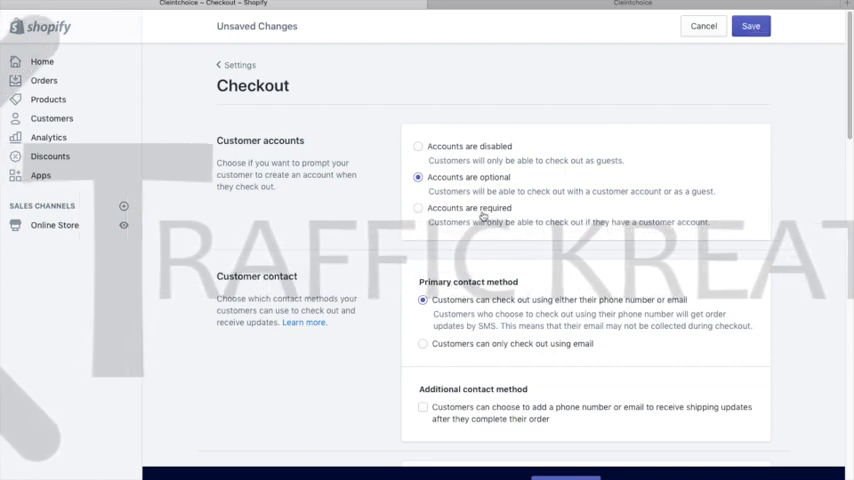
pyautogui.click(418, 208)
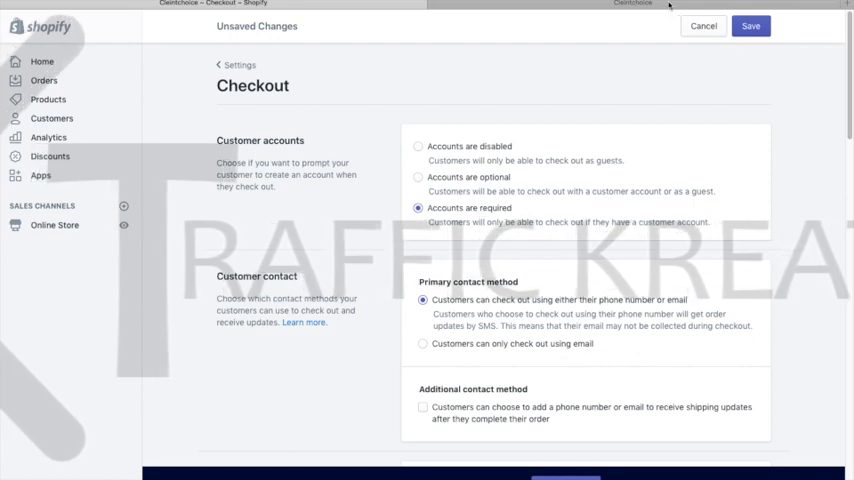
pyautogui.click(418, 177)
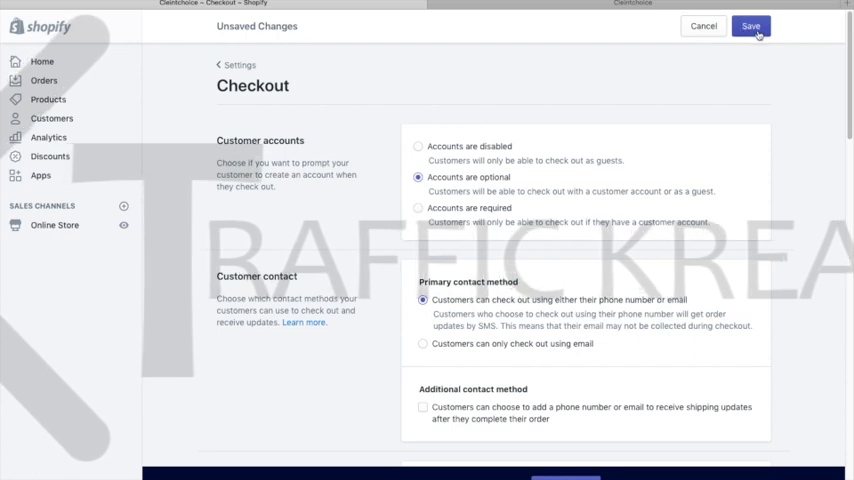
pyautogui.moveTo(519, 204)
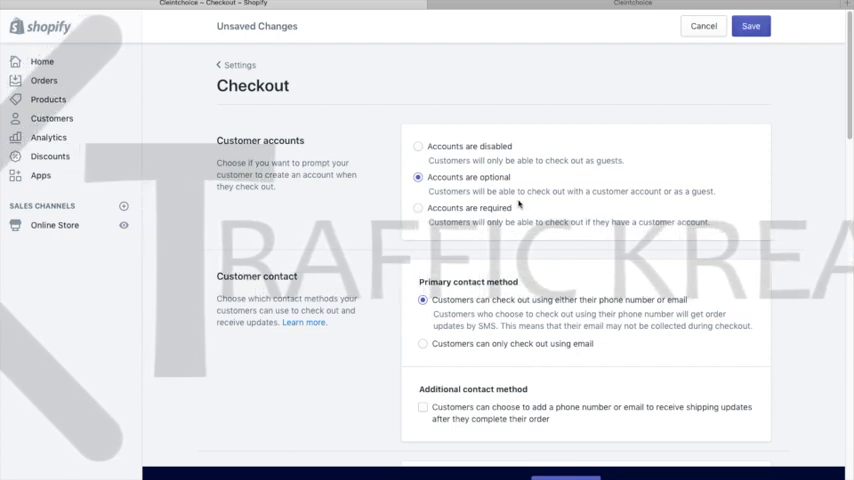
pyautogui.click(418, 208)
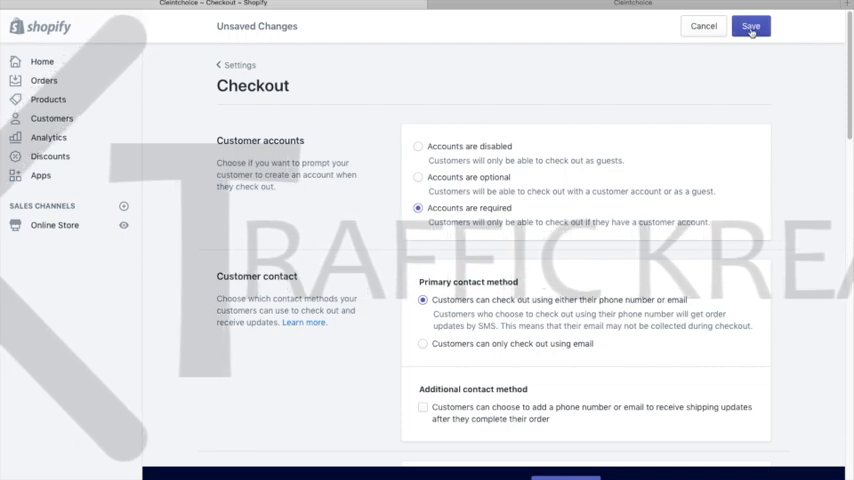
# - Save the required-accounts checkout setting and return to the storefront
pyautogui.click(751, 26)
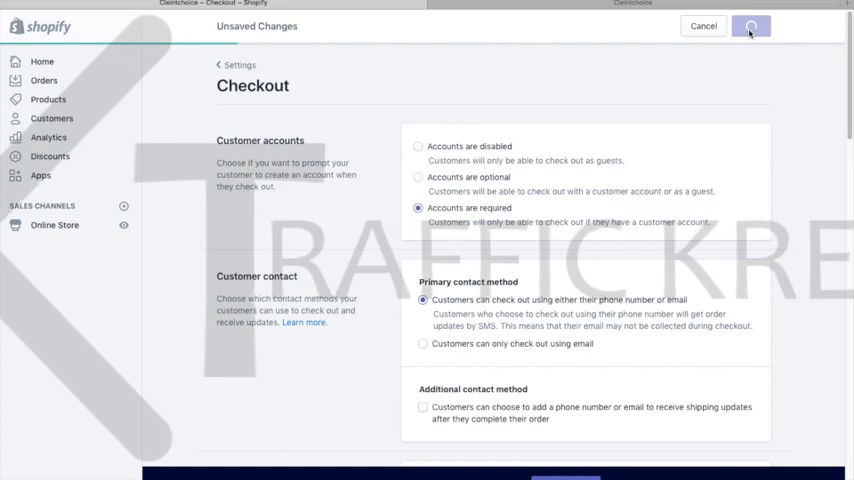
pyautogui.click(751, 25)
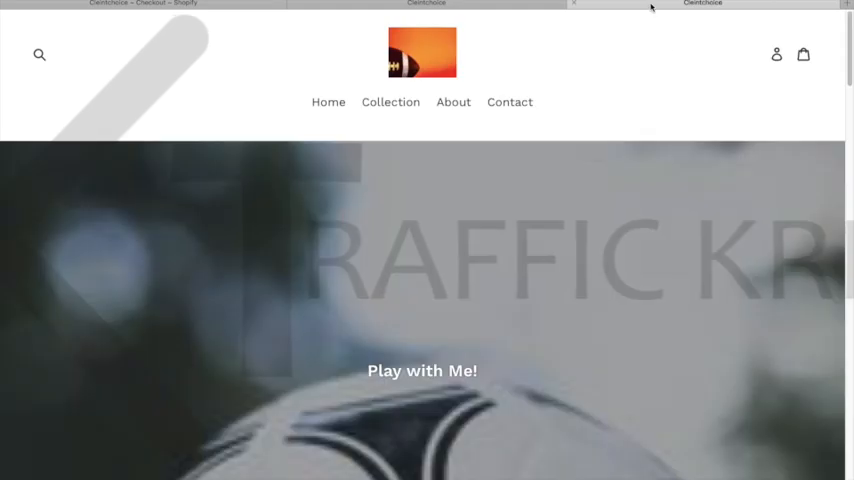
pyautogui.moveTo(763, 69)
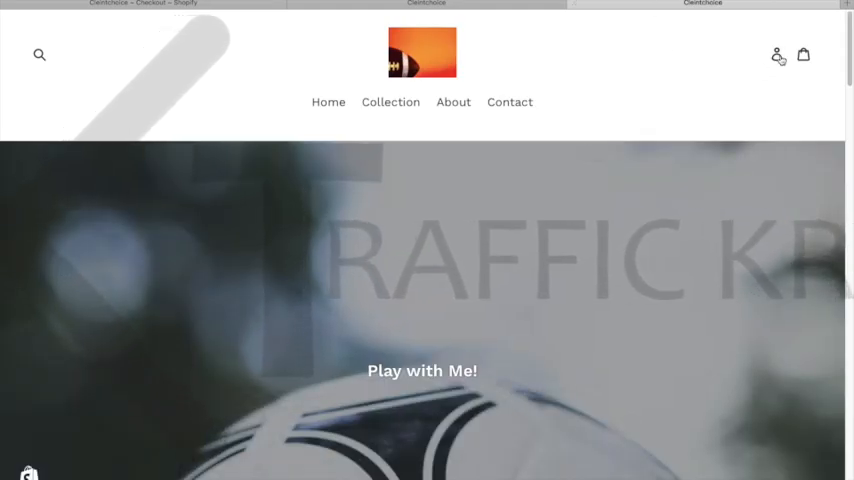
# - Open the storefront Login page via the new account icon and focus the password field
pyautogui.click(777, 54)
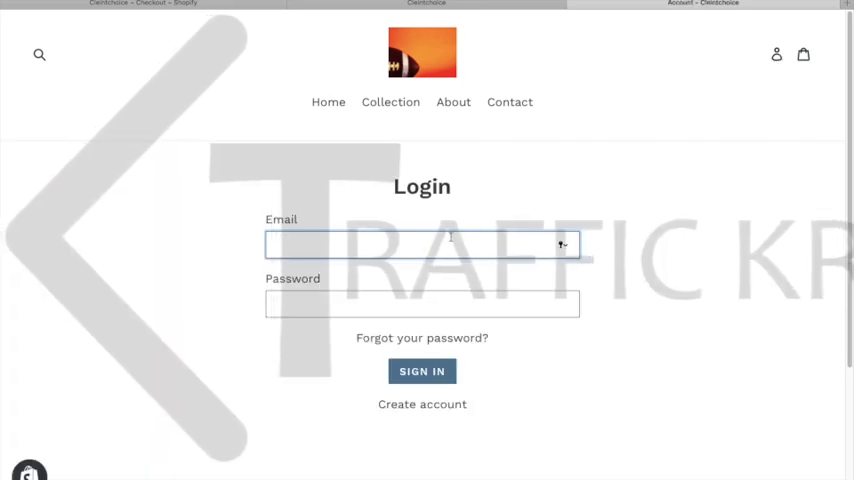
pyautogui.scroll(-3)
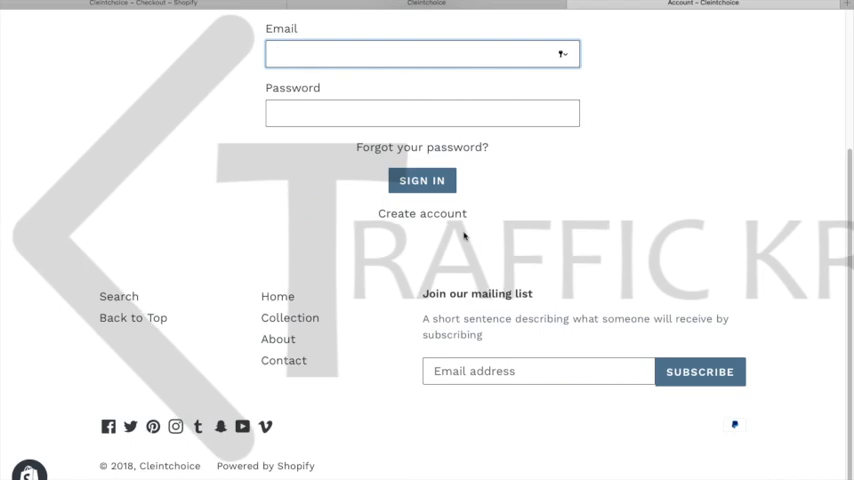
pyautogui.scroll(3)
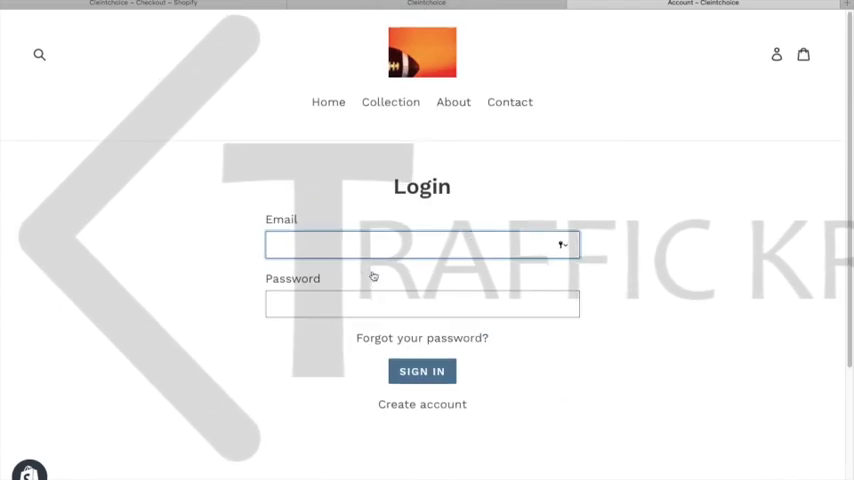
pyautogui.click(421, 304)
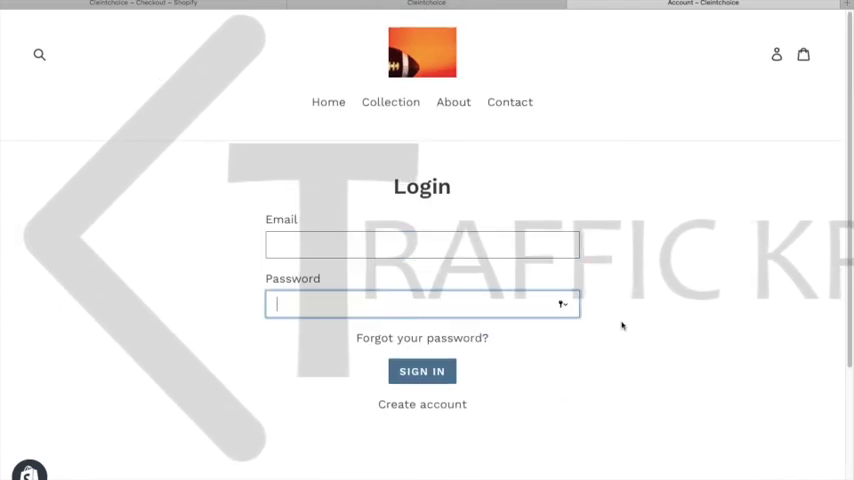